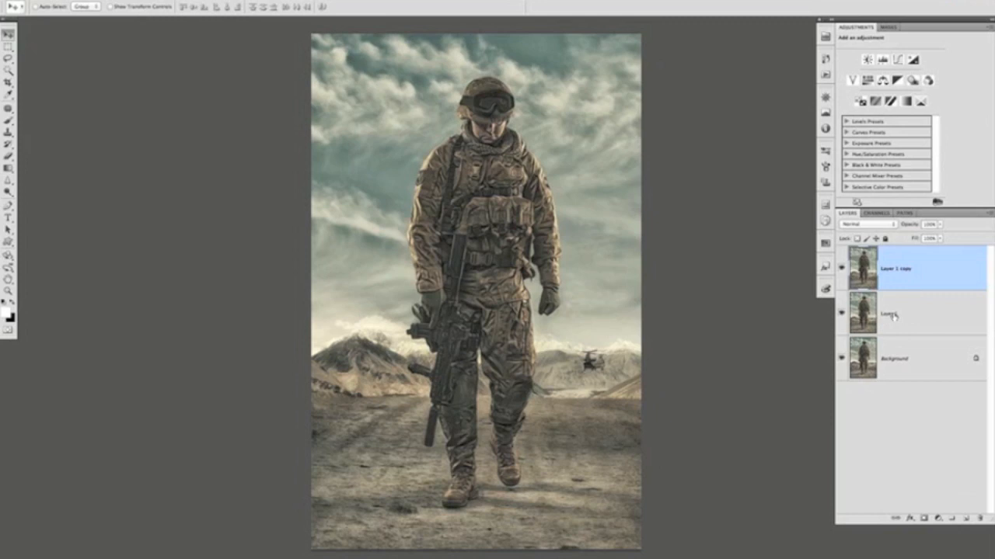
# - Rename the upper layer to Colour
pyautogui.doubleClick(892, 314)
pyautogui.write('Colour')
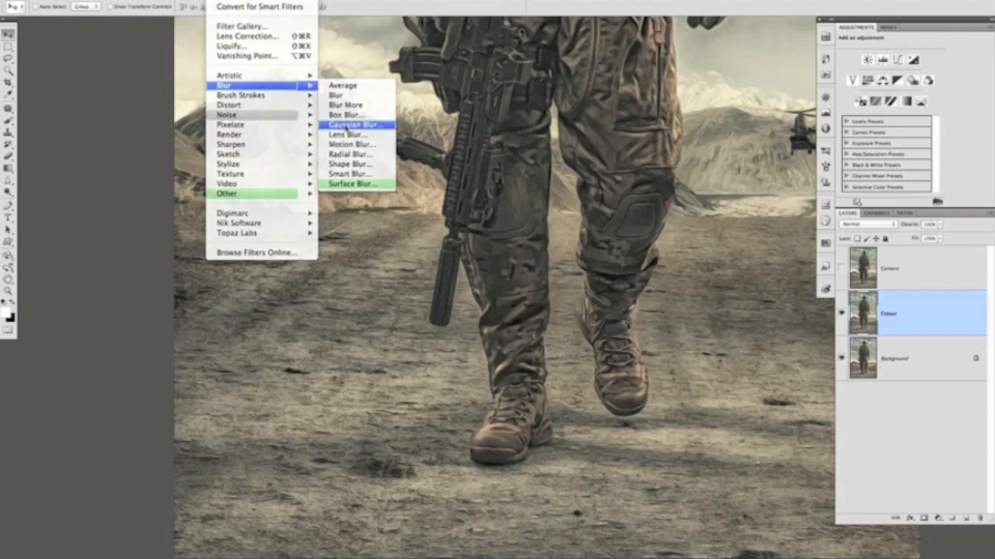
# - Preview a Gaussian Blur on the Colour layer with a 14-pixel radius
pyautogui.click(350, 124)
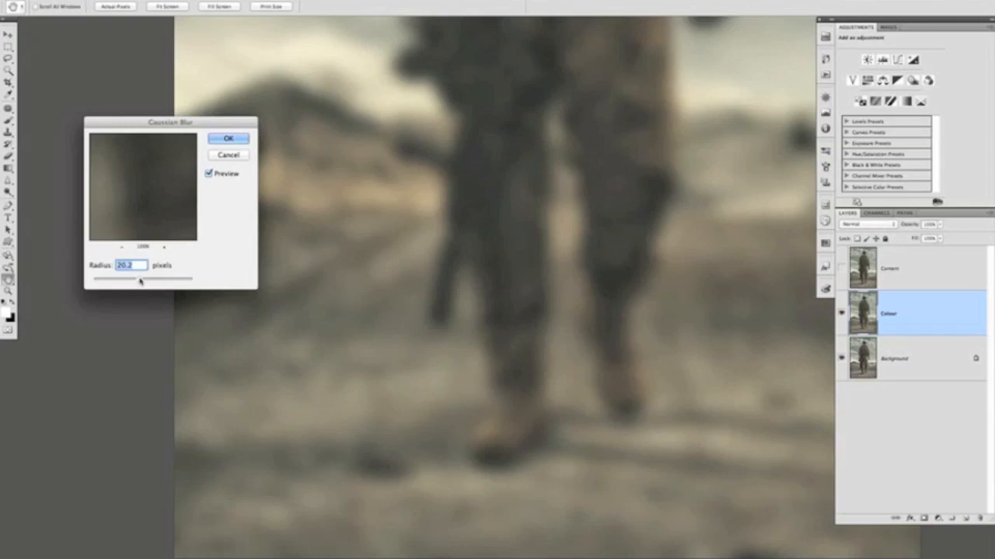
pyautogui.moveTo(138, 277); pyautogui.dragTo(156, 277)
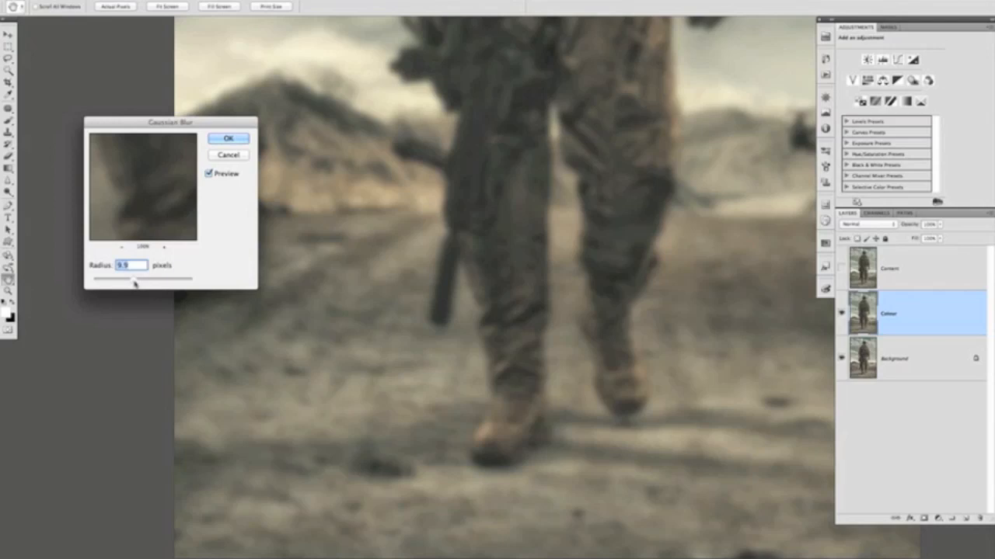
pyautogui.write('14')
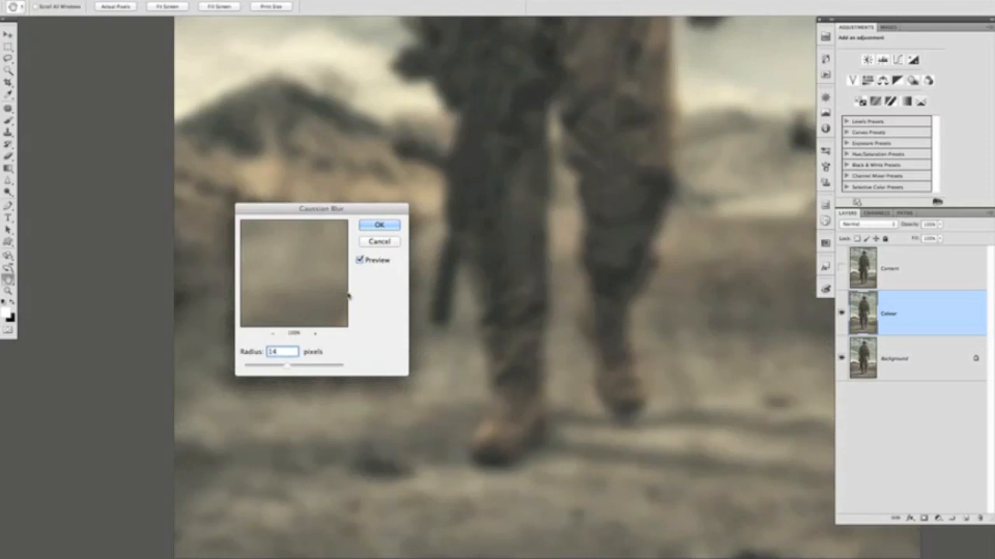
# - Apply the 14-pixel Gaussian blur to the Colour layer
pyautogui.click(380, 224)
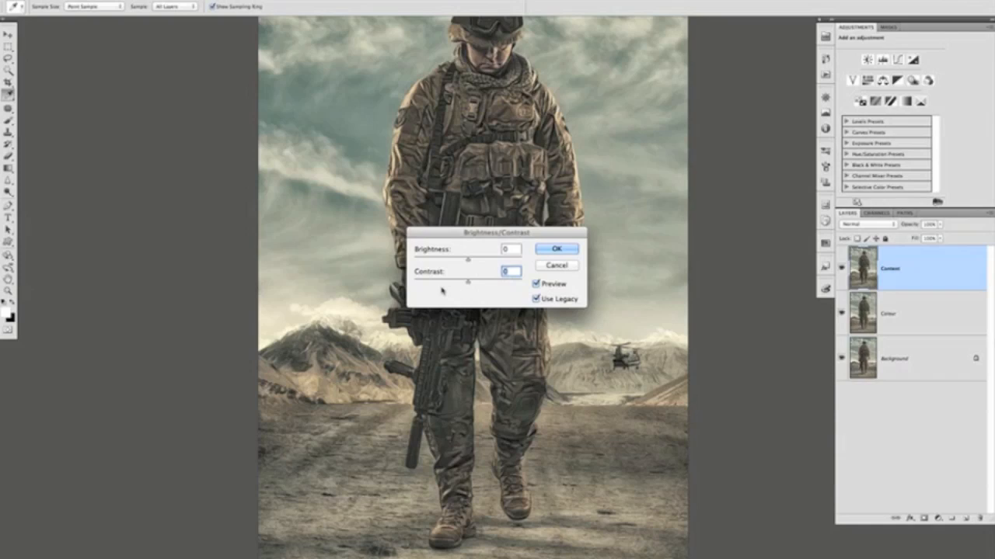
# - Confirm Brightness/Contrast and apply a 12-pixel High Pass to the Content layer
pyautogui.click(556, 249)
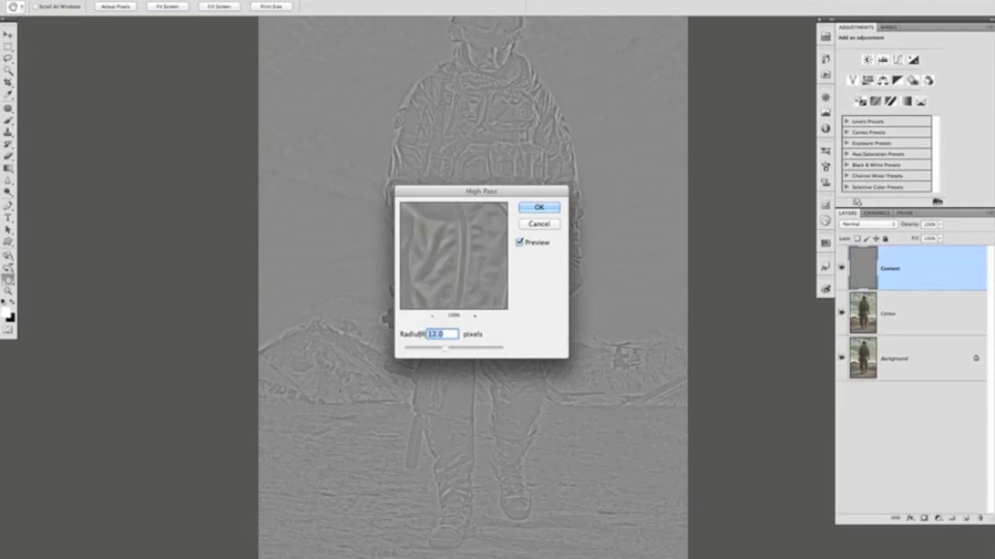
pyautogui.click(540, 206)
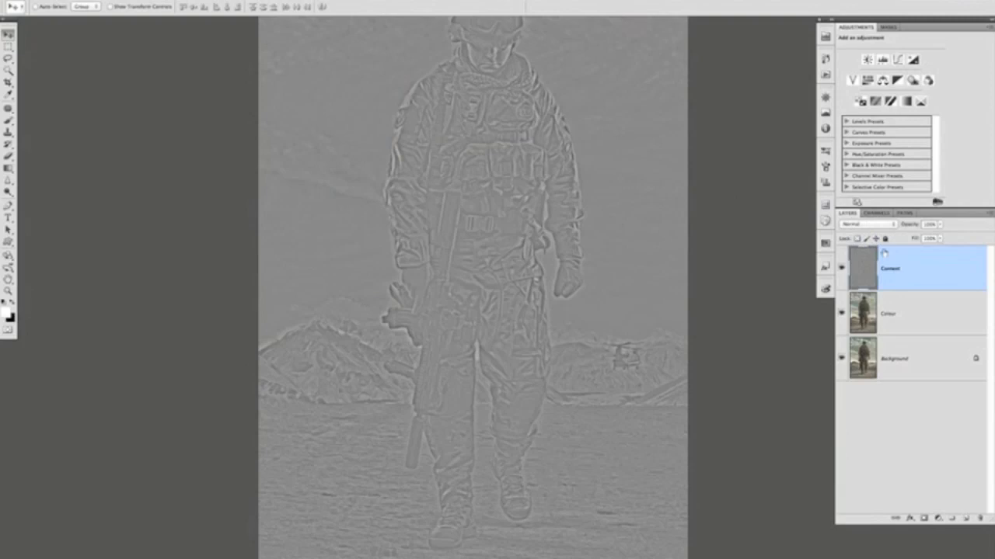
# - Set the Content layer's blend mode to Linear Light
pyautogui.click(866, 224)
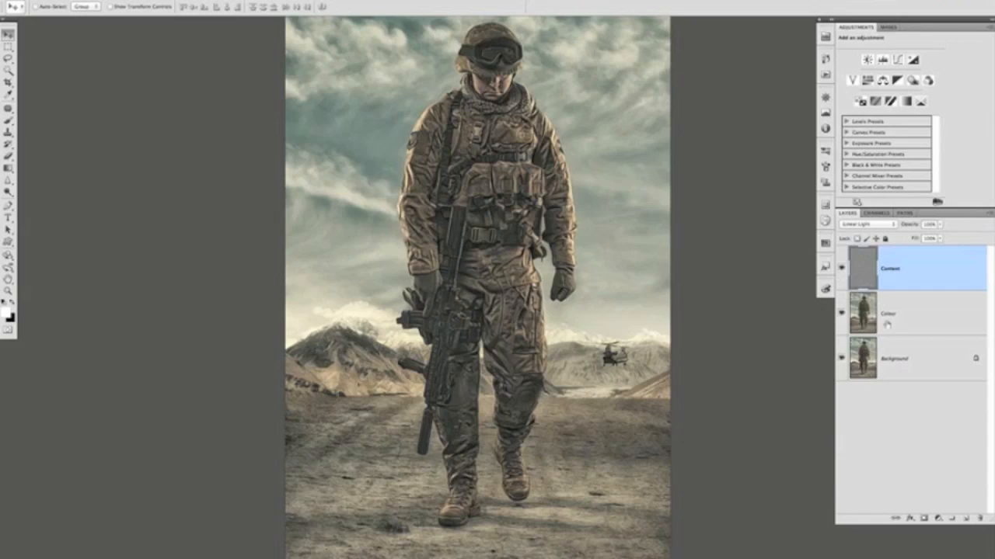
# - Add a new layer between Content and Colour named Shadow
pyautogui.click(887, 312)
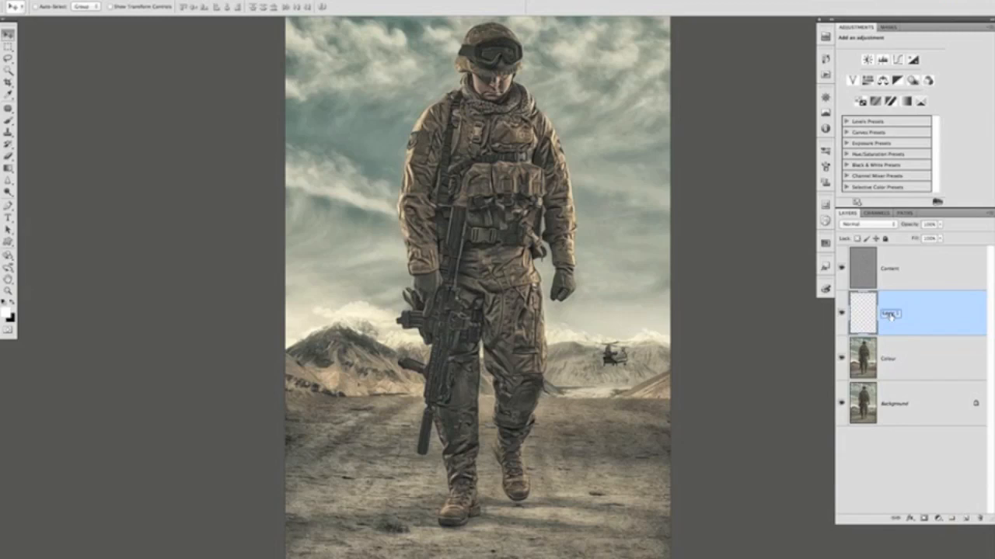
pyautogui.write('Shadow')
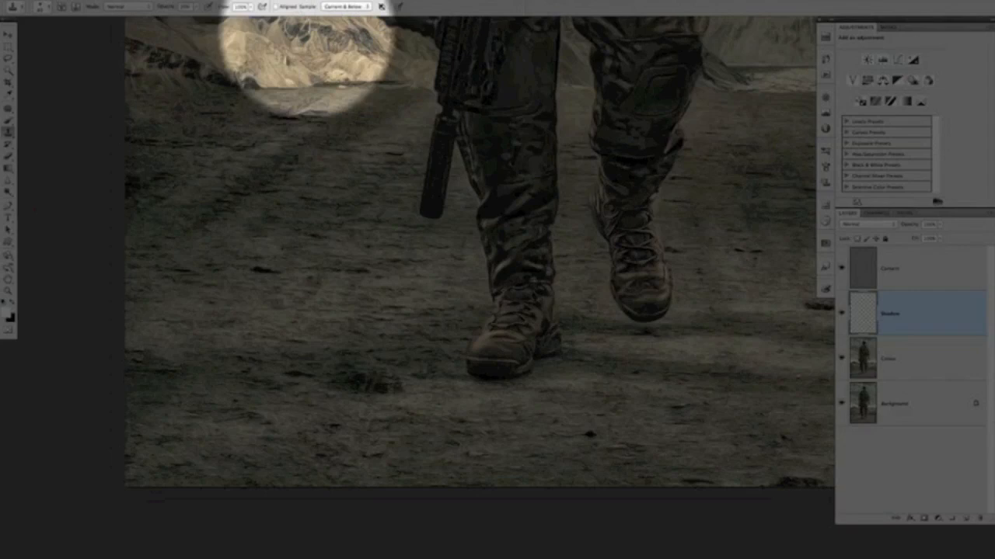
pyautogui.click(354, 9)
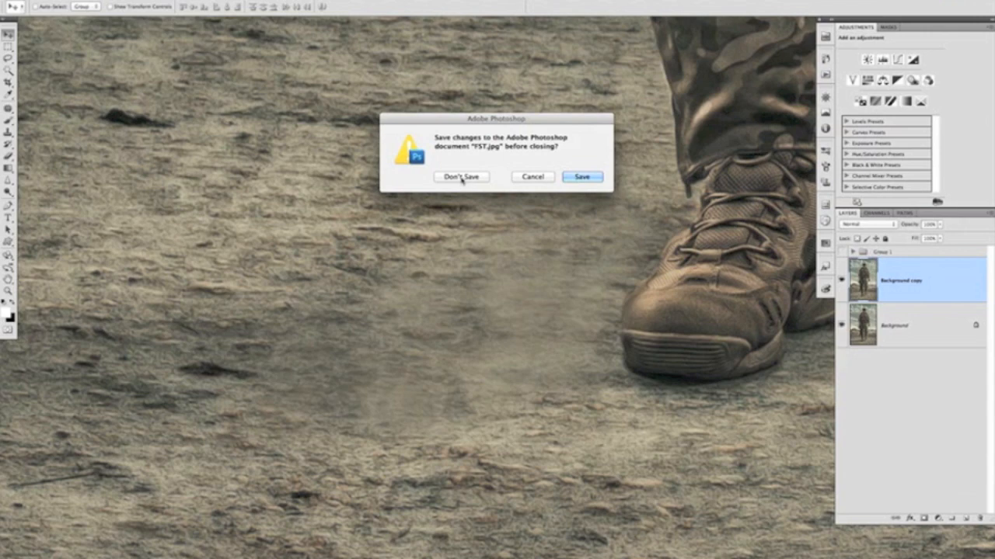
# - Close FST.jpg without saving and rename the portrait's empty layer to Retouch
pyautogui.click(461, 176)
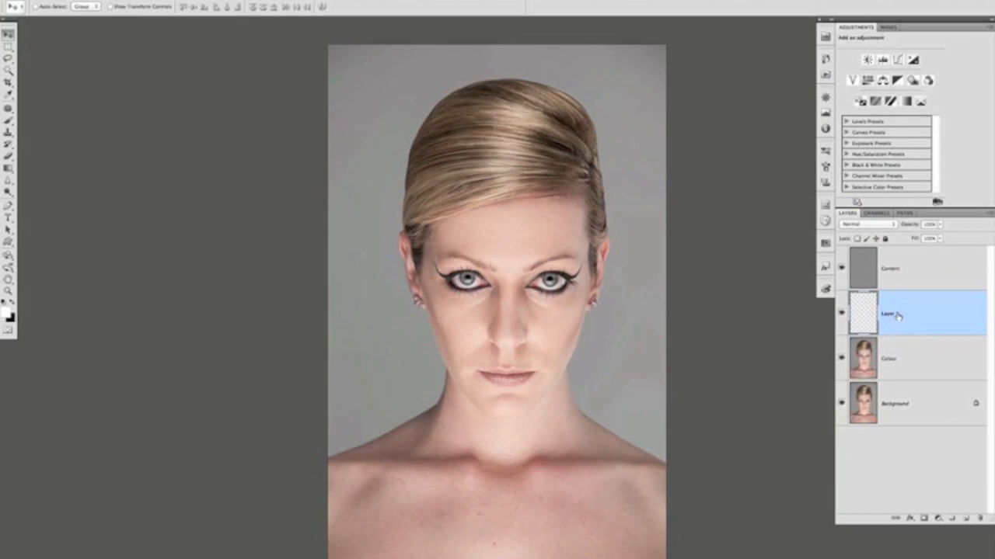
pyautogui.doubleClick(887, 313)
pyautogui.write('Retouch')
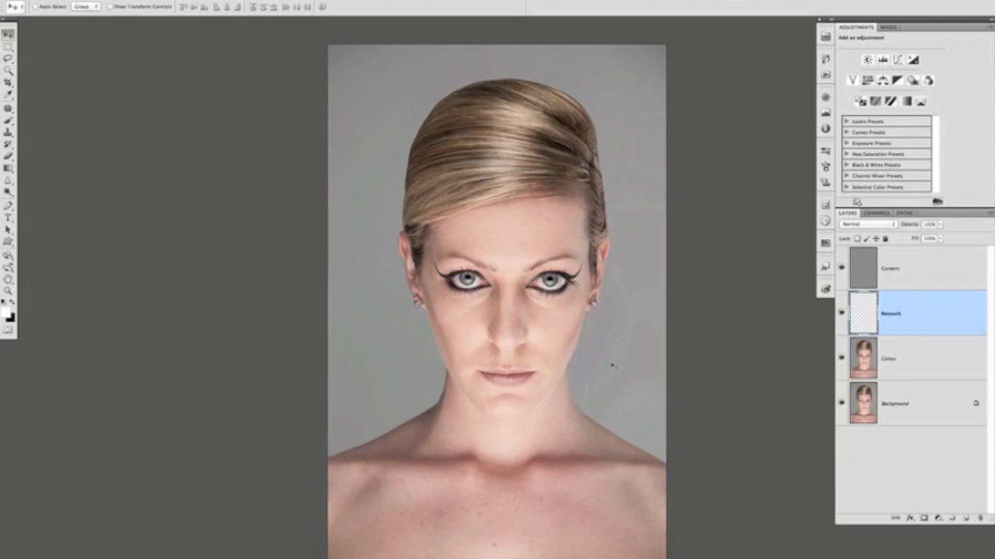